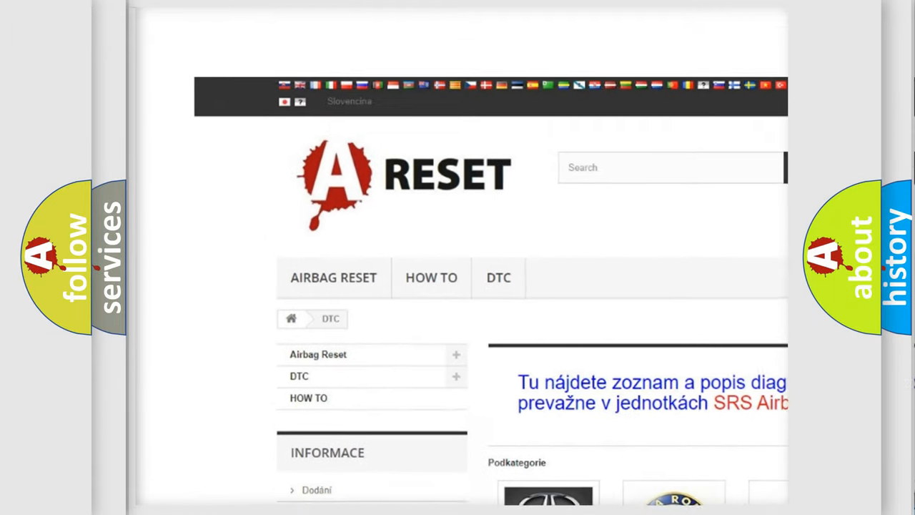
Reach the Buick DTC entry on the airbag reset site and show its trouble-code list.
scroll(down, 3)
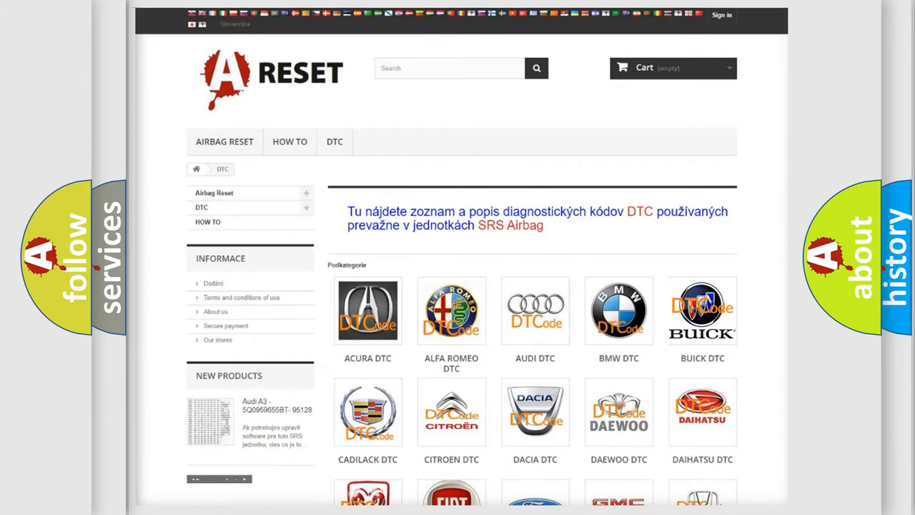
click(701, 310)
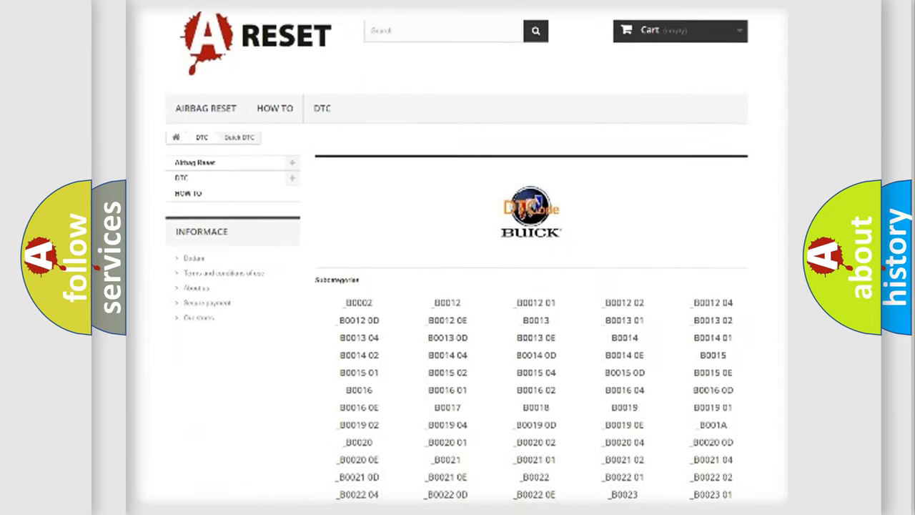
scroll(down, 3)
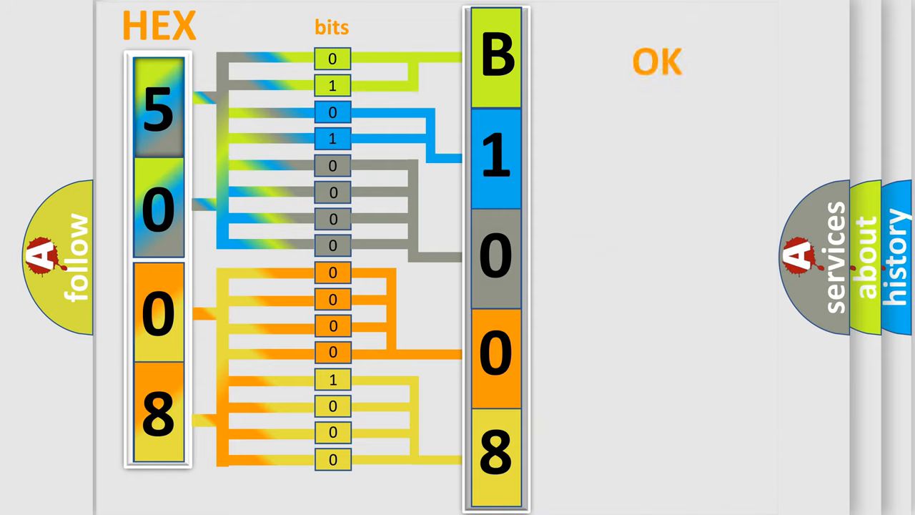
Advance from the 5008-to-B1008 bit mapping to the final trouble-code display.
click(657, 60)
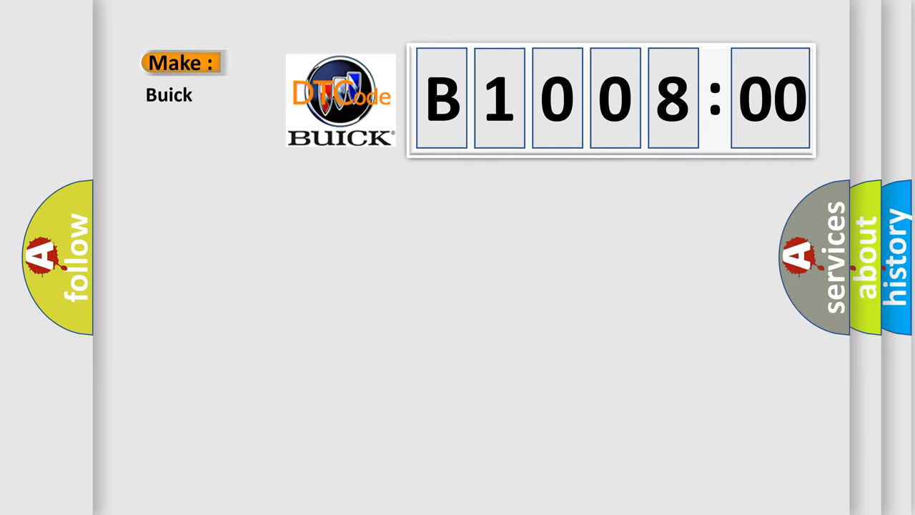
Reveal Code: B100800 beneath Make: Buick on the trouble-code card.
click(612, 100)
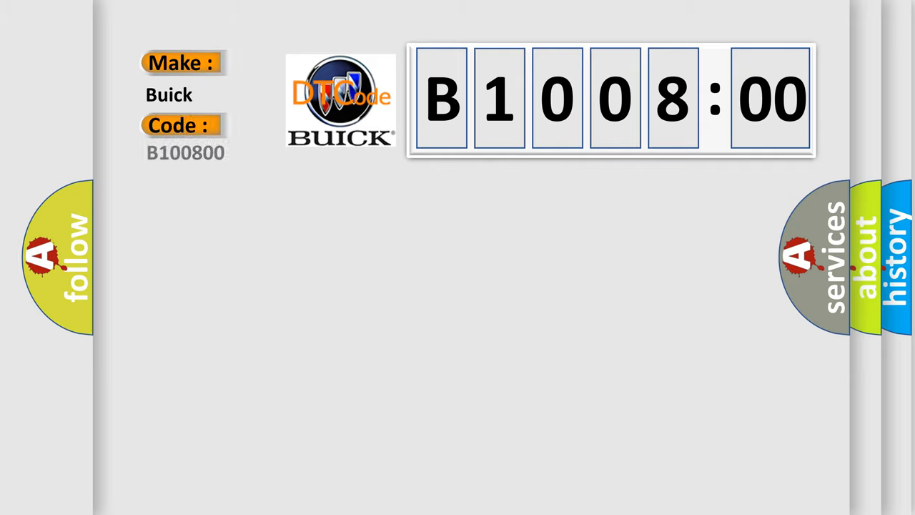